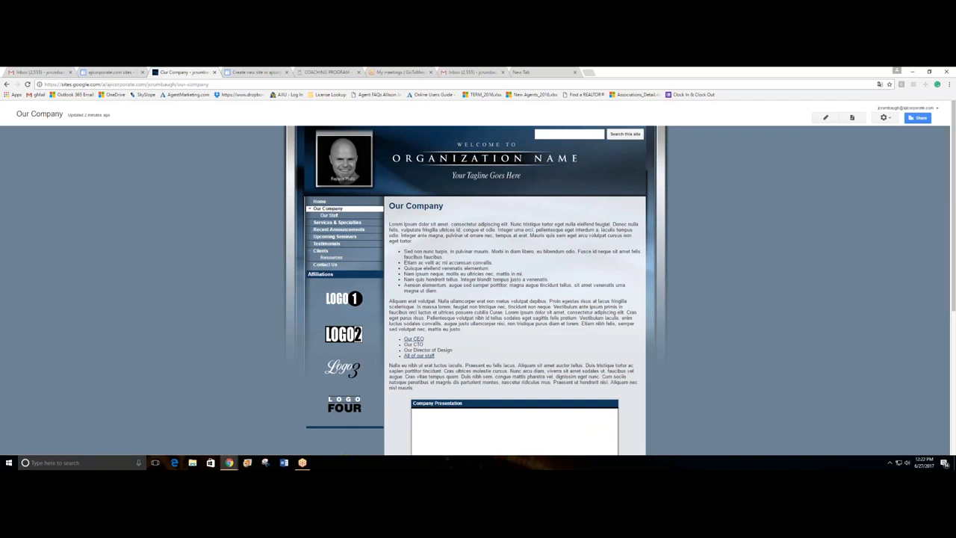
Switch from the Our Company site to the Gmail Inbox browser tab.
left_click(522, 71)
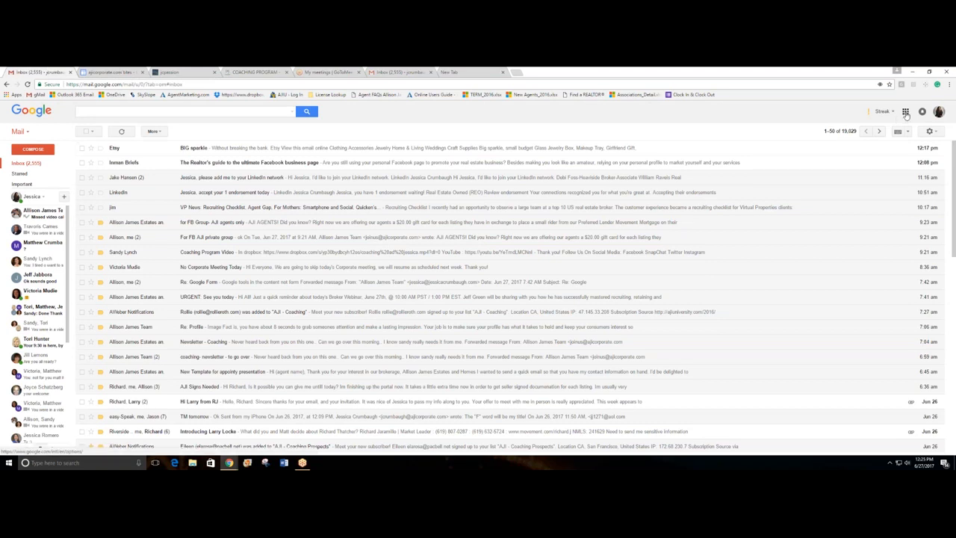
Launch Google Sites from the Google apps grid to list the account's three sites.
left_click(905, 111)
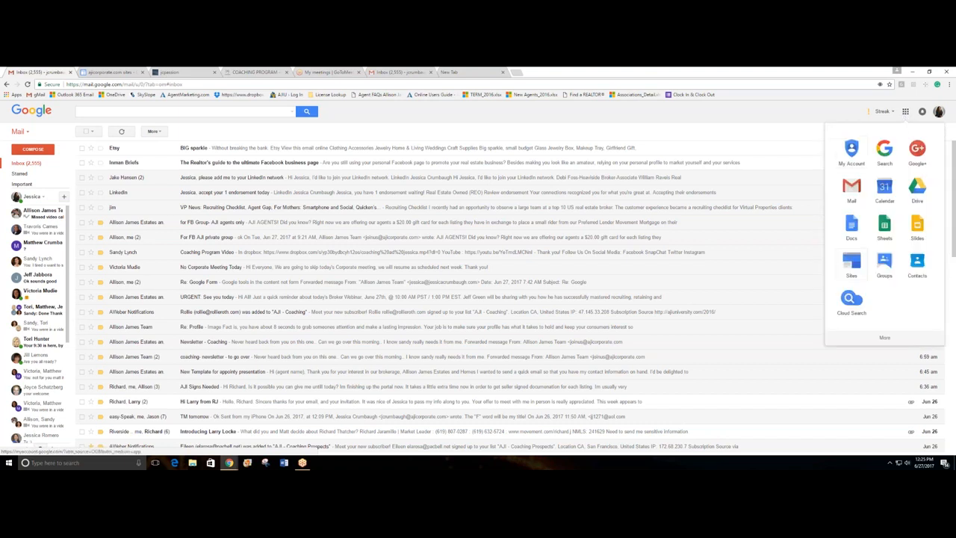
mouse_move(916, 187)
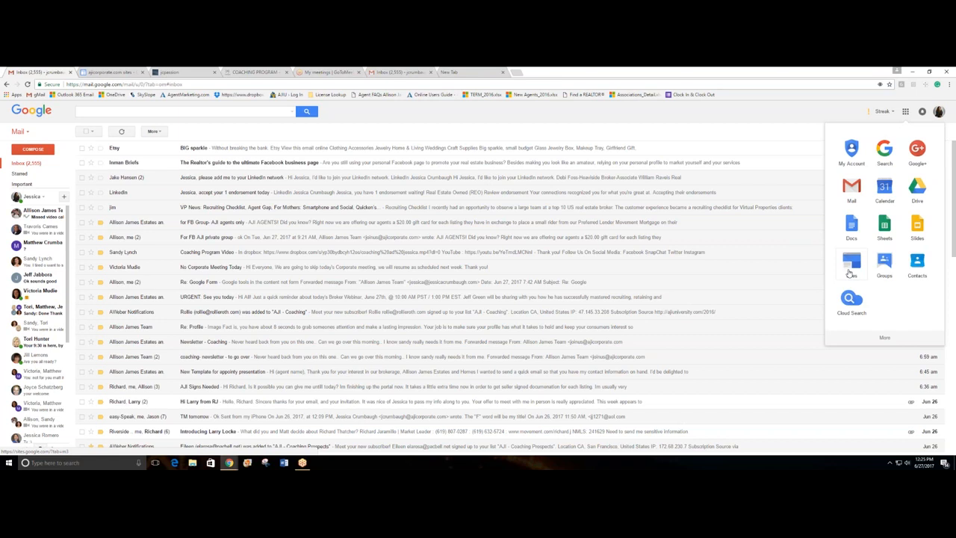
left_click(104, 72)
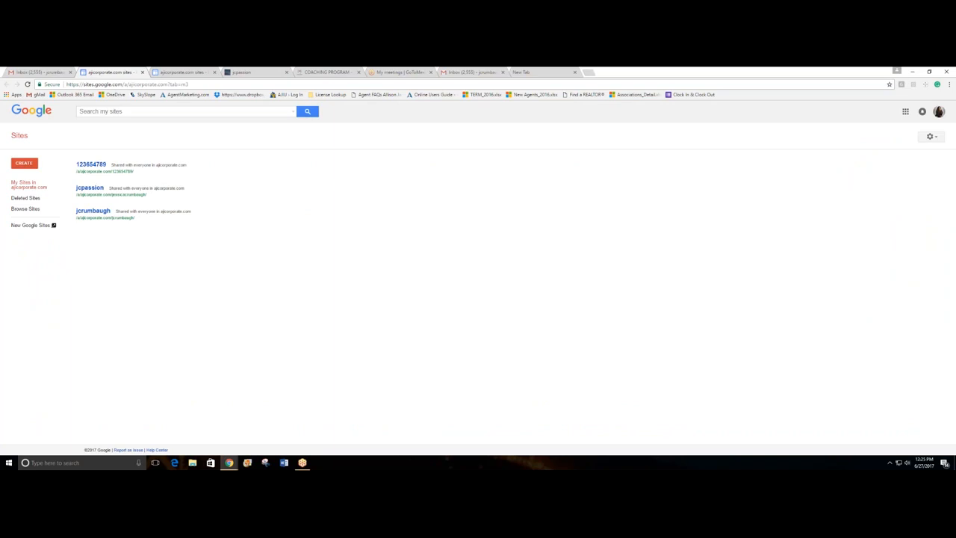
mouse_move(119, 140)
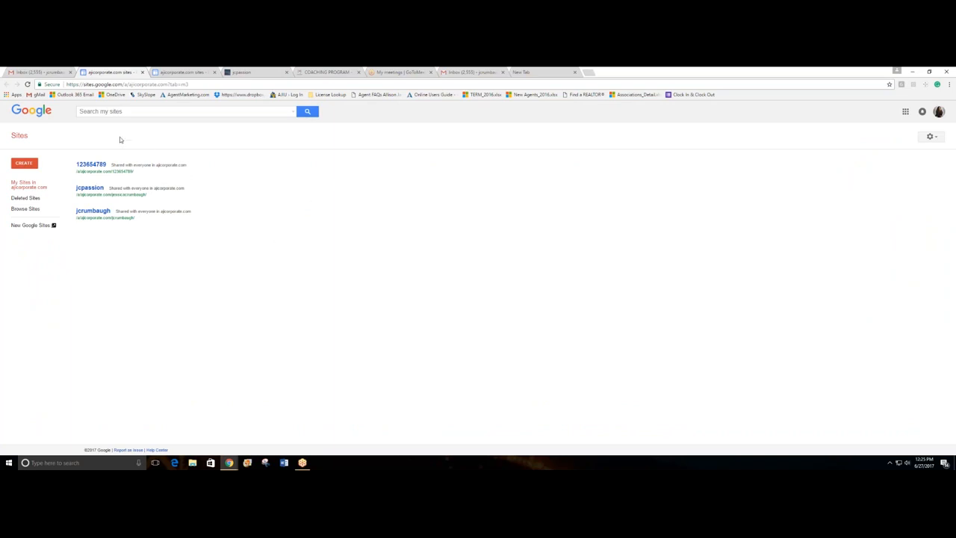
mouse_move(125, 224)
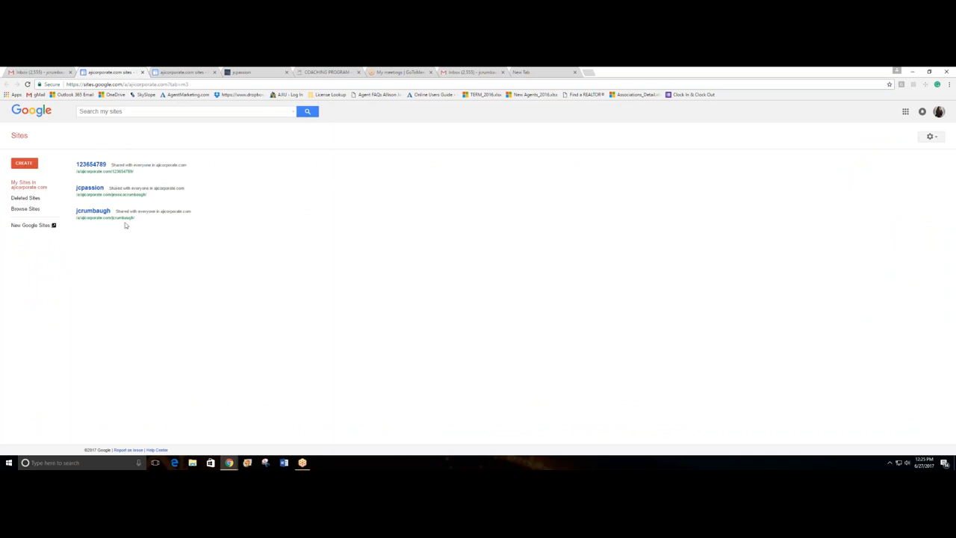
mouse_move(127, 230)
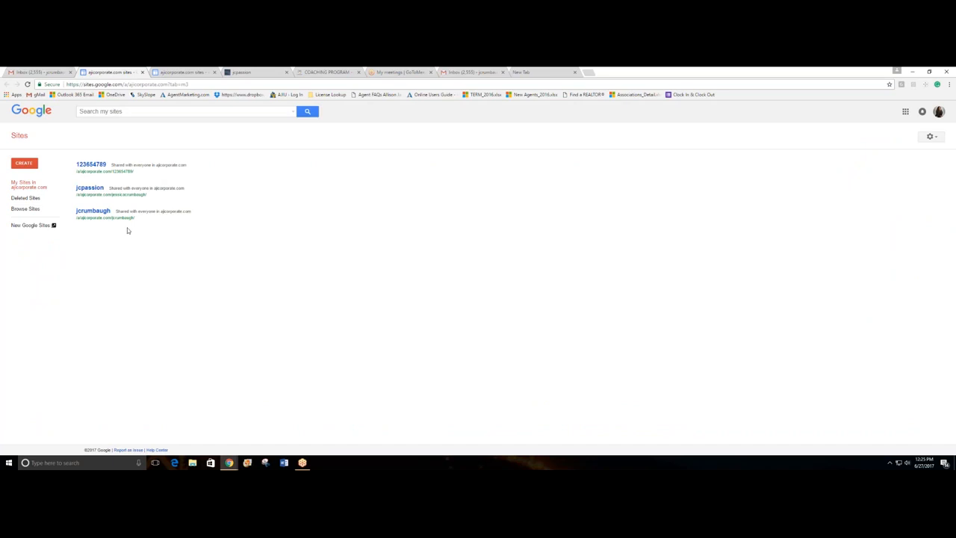
mouse_move(133, 255)
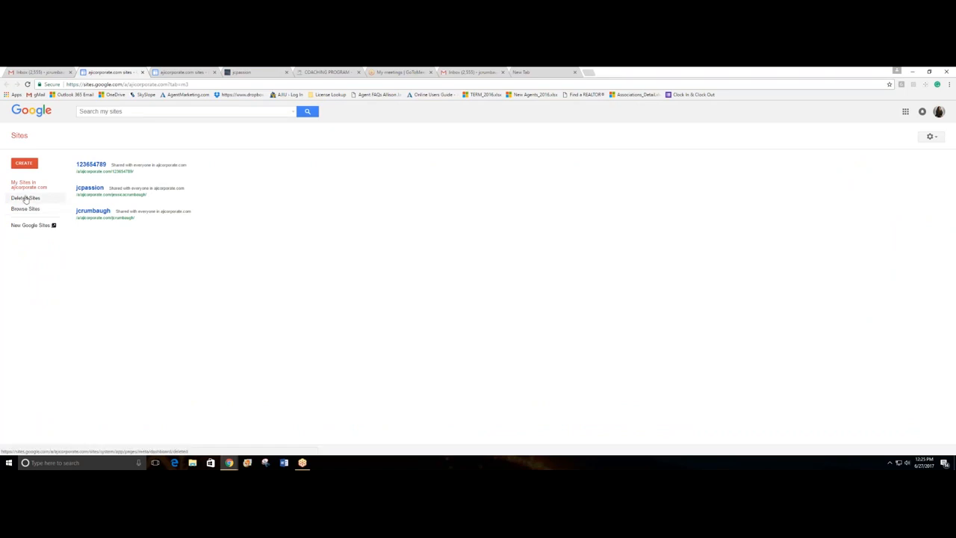
View the Deleted Sites page, confirming no sites are available for recovery.
left_click(25, 197)
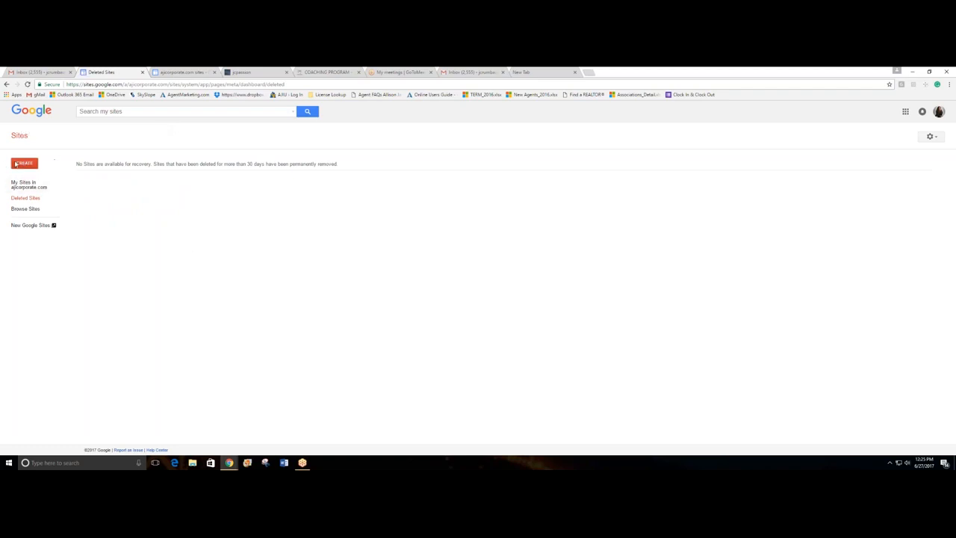
Open the create-new-site form and place the cursor in the site name field.
left_click(24, 163)
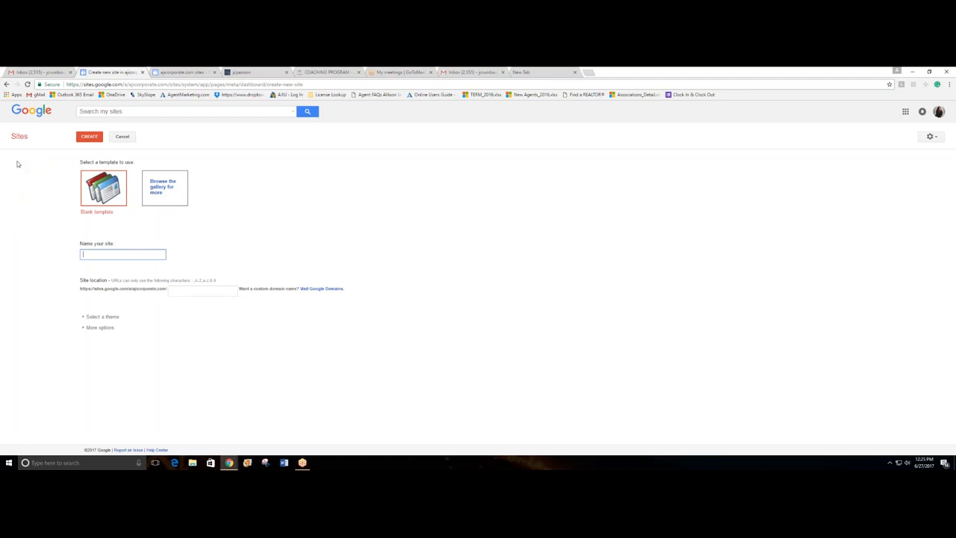
mouse_move(292, 224)
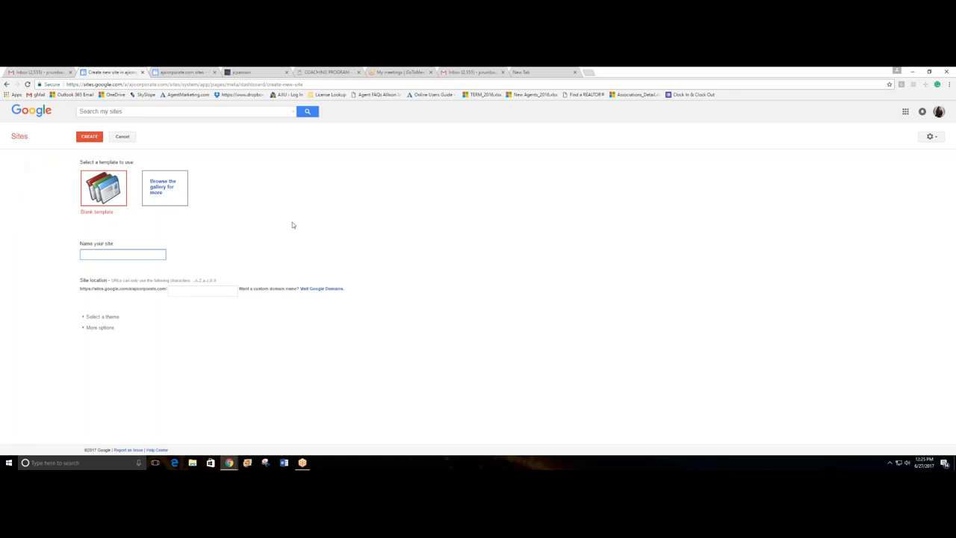
mouse_move(324, 221)
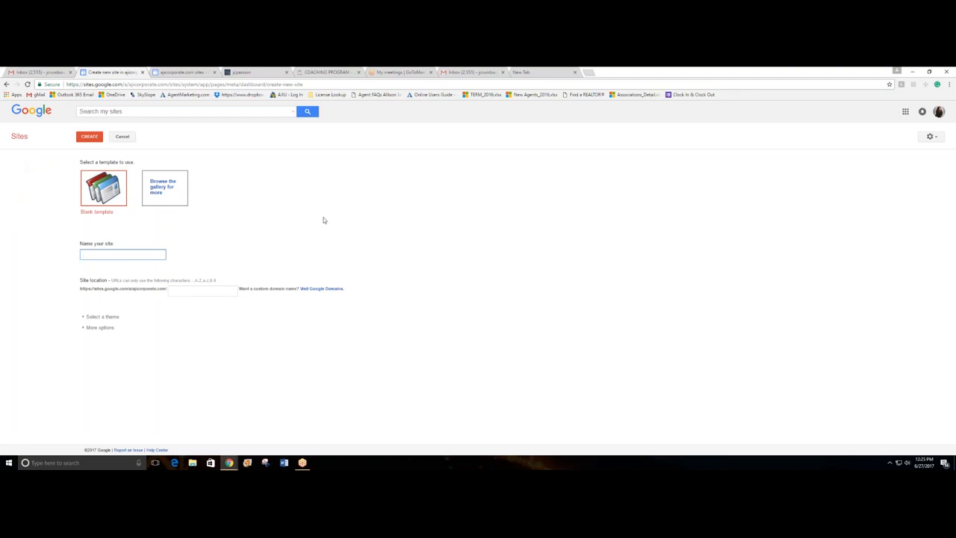
mouse_move(313, 217)
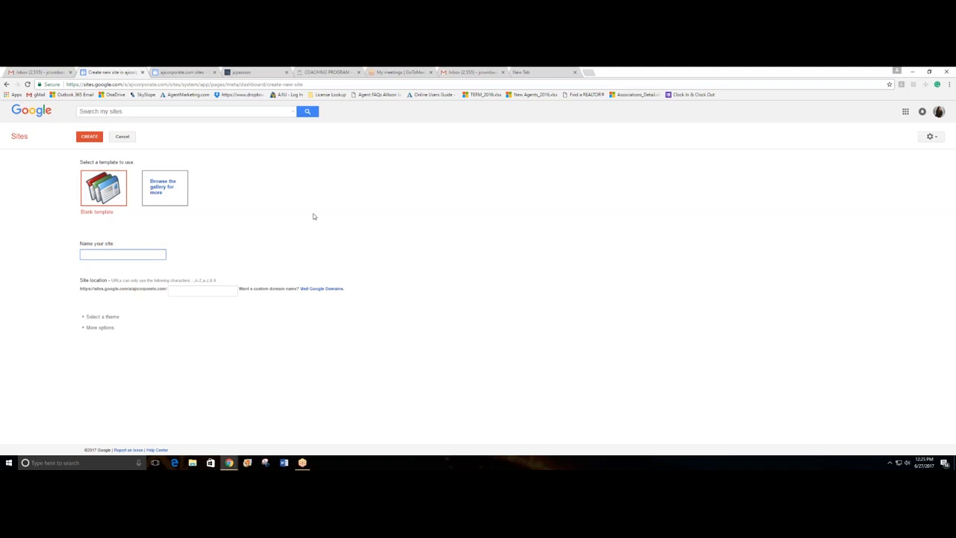
left_click(123, 253)
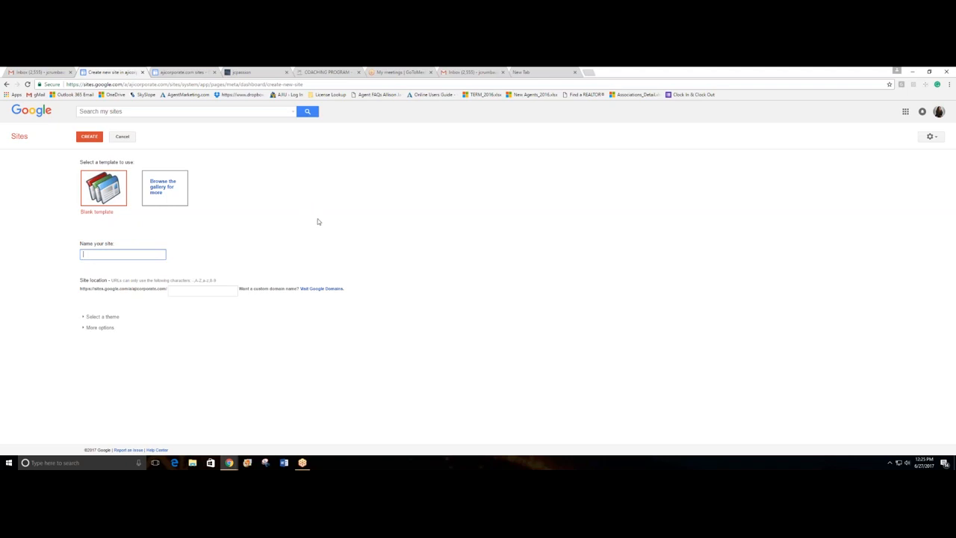
Browse the featured template gallery and select the Professional site template.
left_click(164, 187)
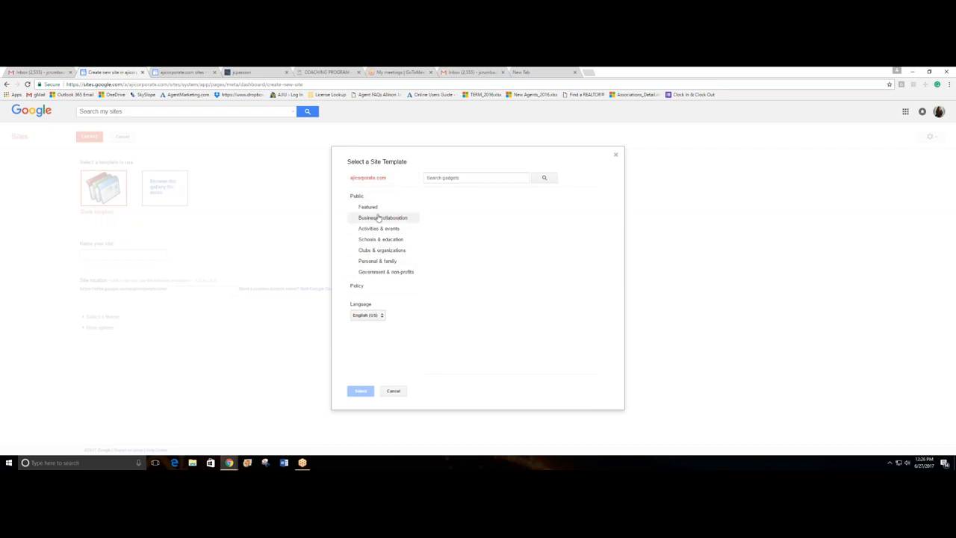
left_click(367, 207)
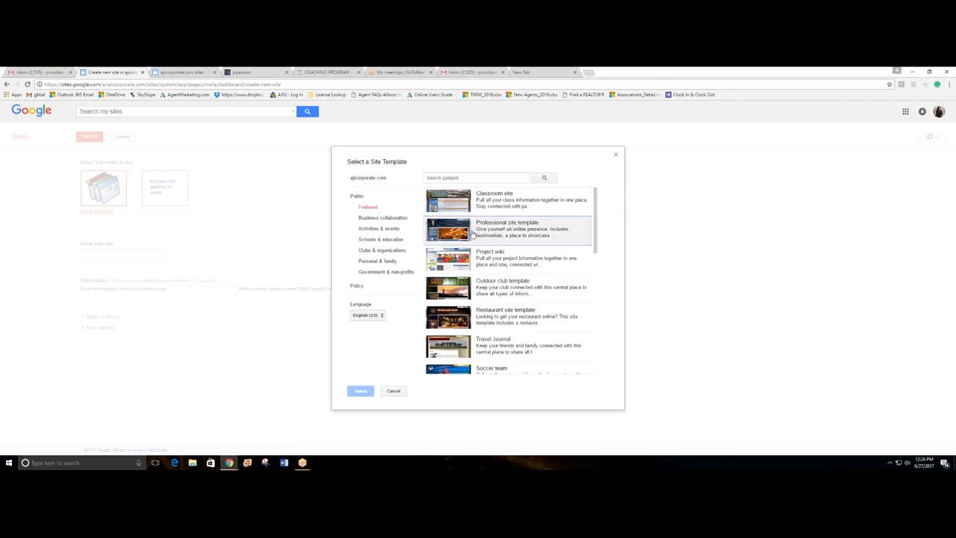
left_click(506, 228)
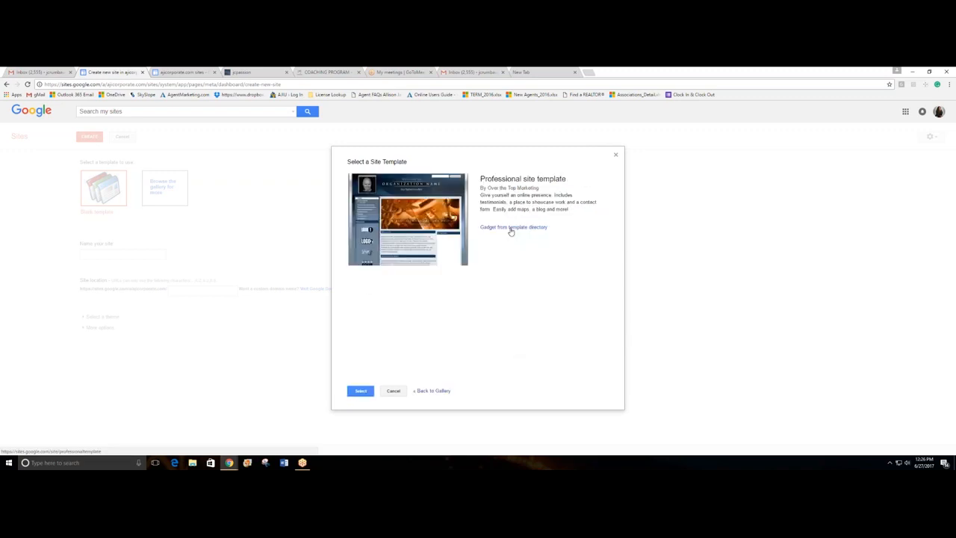
mouse_move(360, 410)
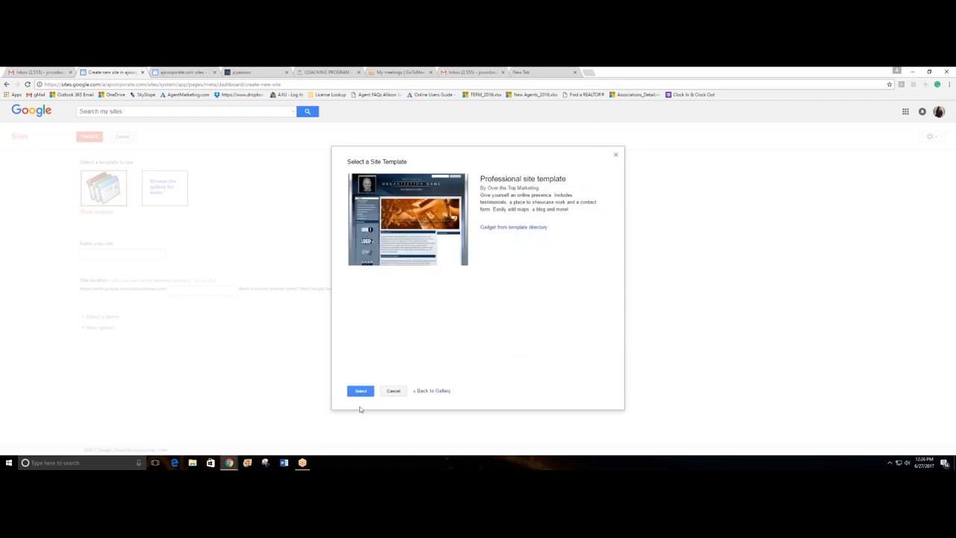
left_click(360, 391)
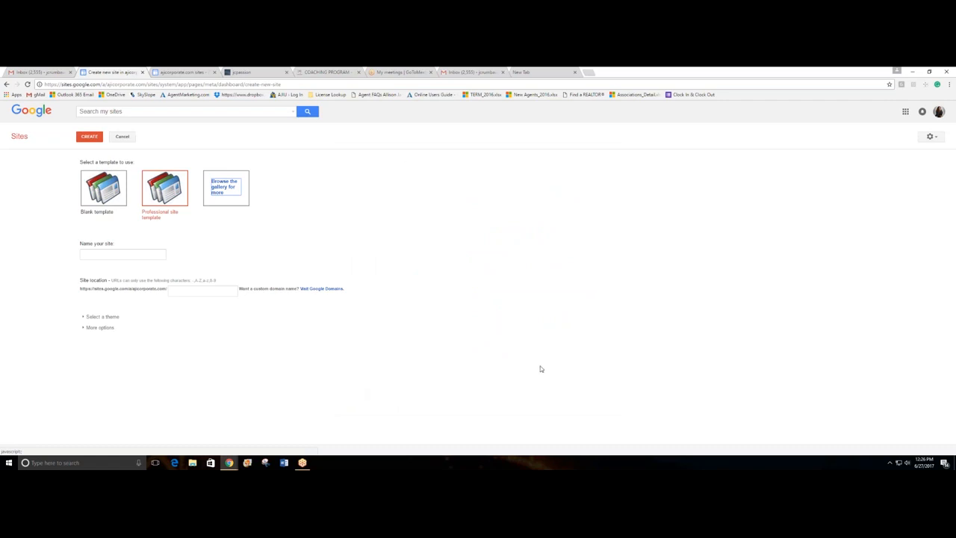
mouse_move(545, 343)
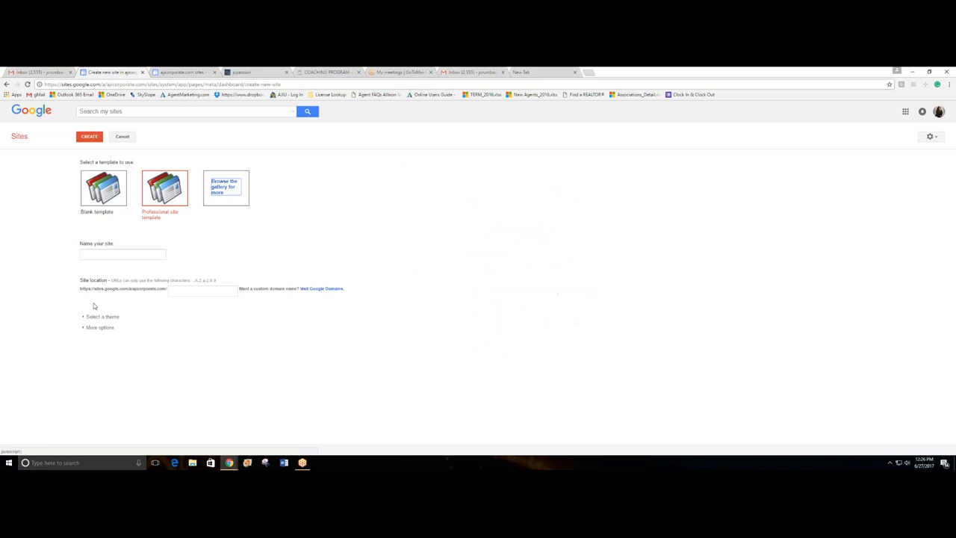
Name the new site 'jcru', auto-filling its matching site location.
left_click(123, 254)
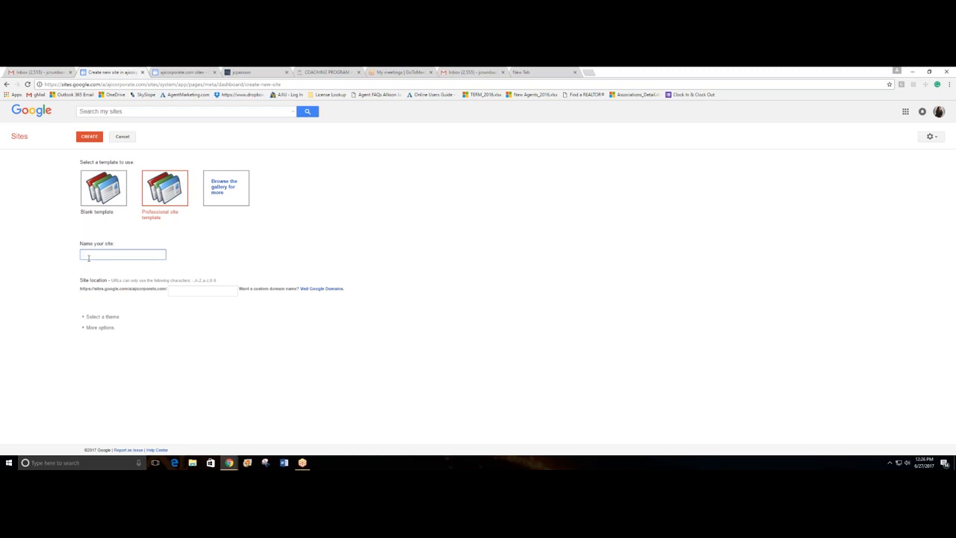
type("jcrumbaugh")
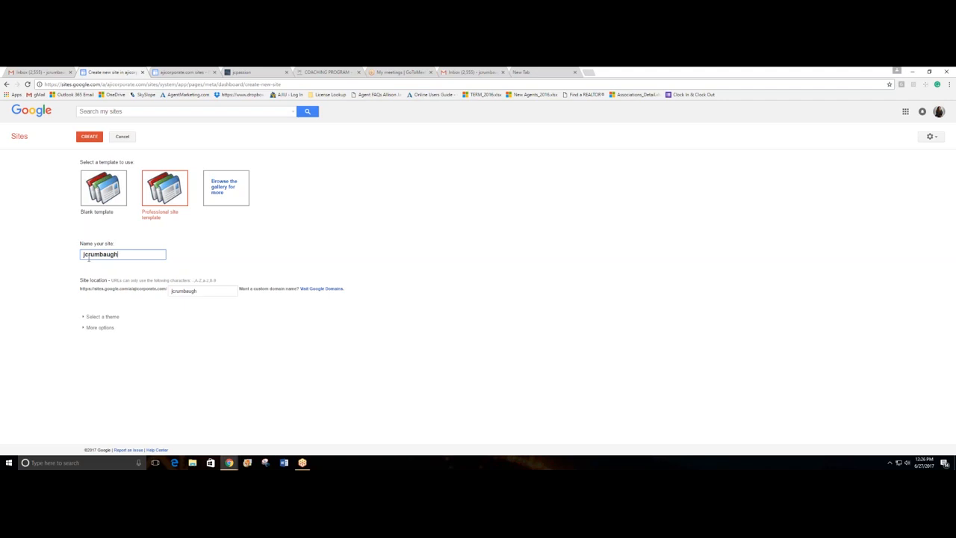
mouse_move(254, 296)
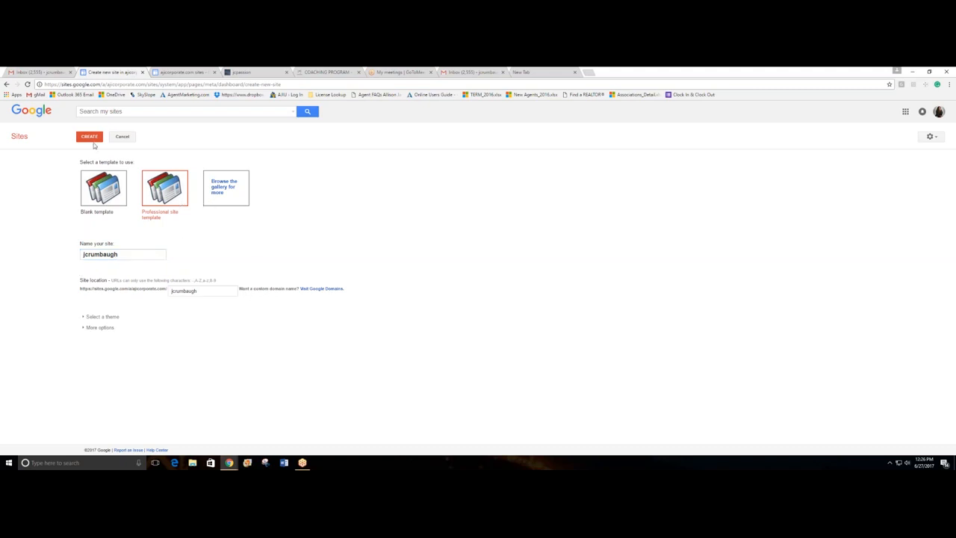
Create the 'jcru' site and scroll its Professional-template home page.
left_click(88, 136)
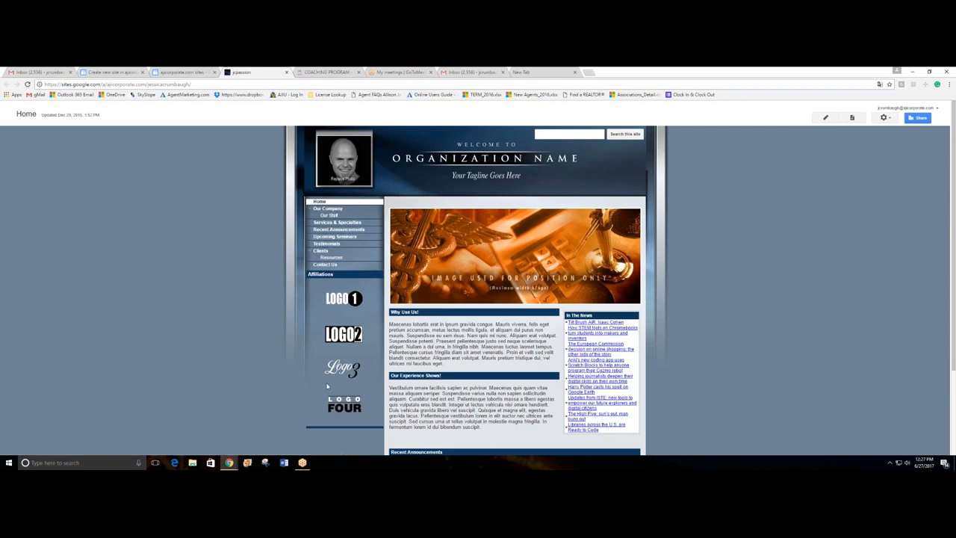
scroll("down", 3)
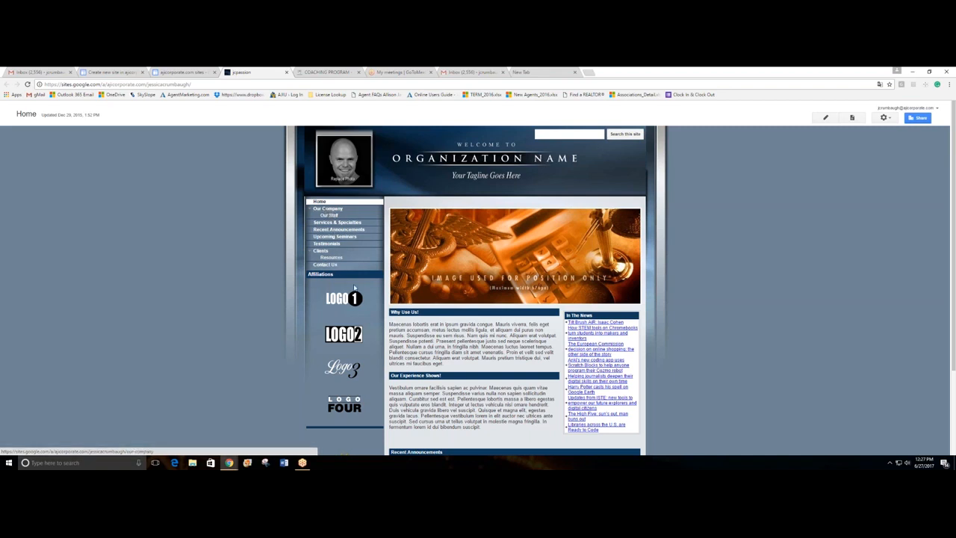
mouse_move(843, 180)
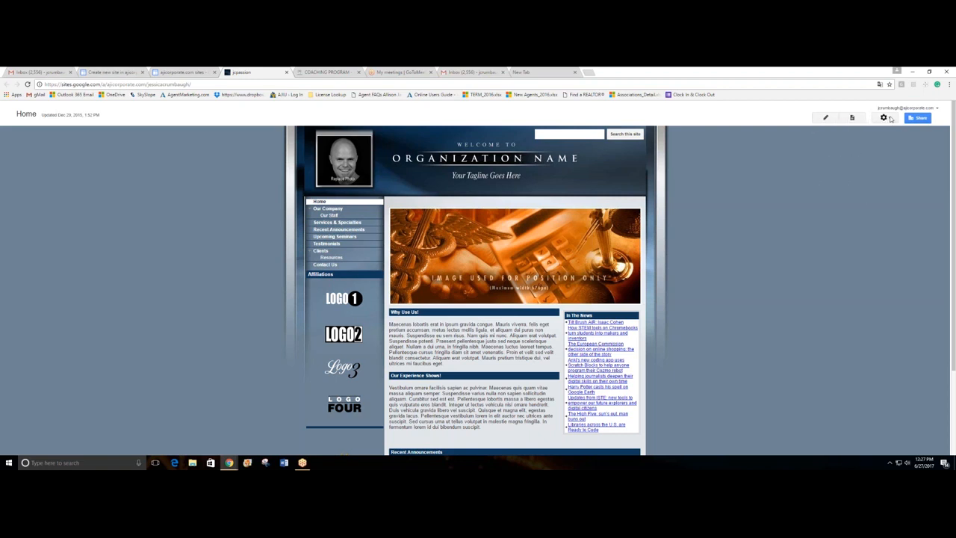
mouse_move(883, 118)
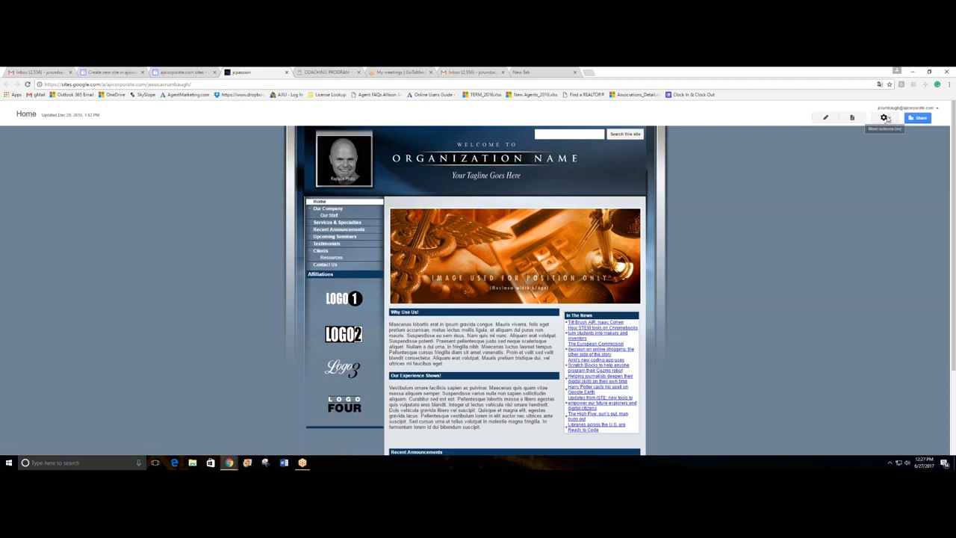
Open the gear More actions menu listing page, template and site actions.
left_click(884, 117)
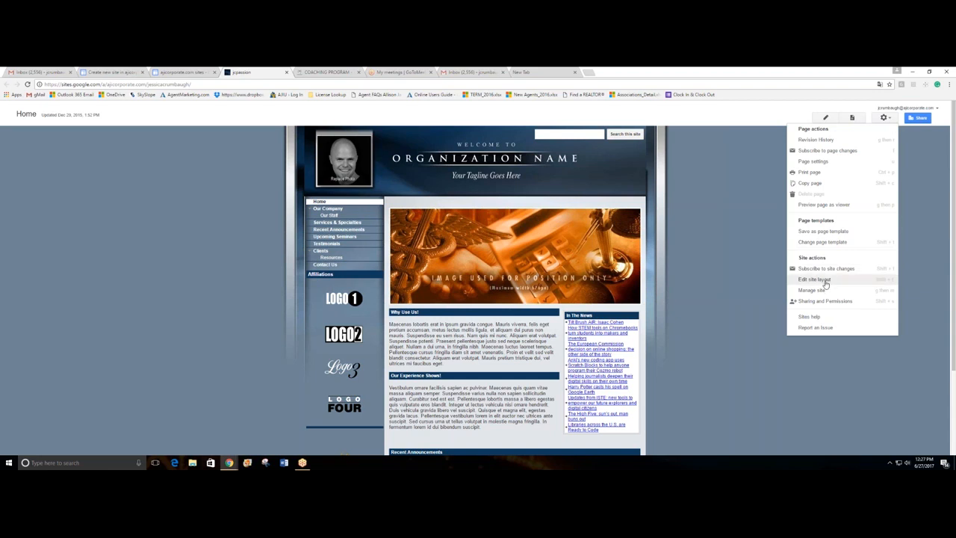
mouse_move(816, 302)
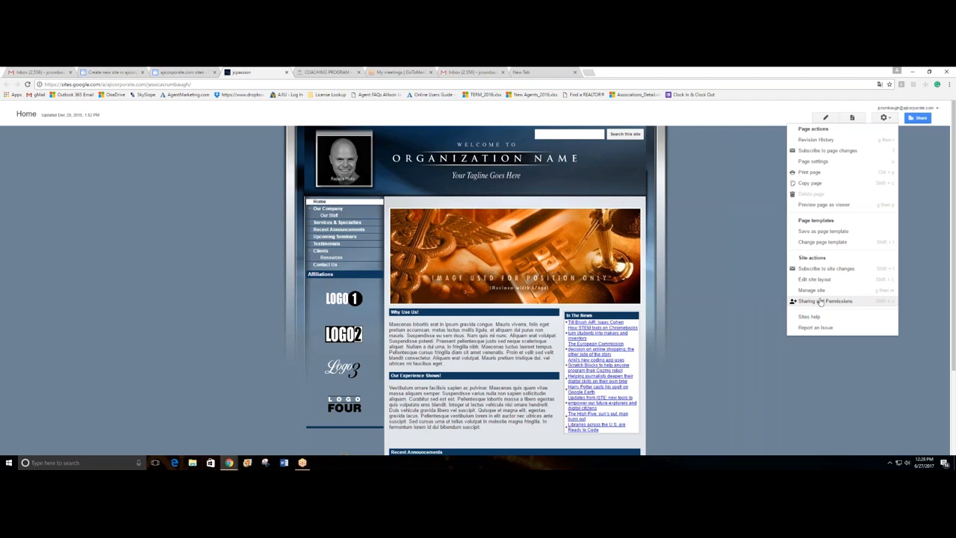
mouse_move(838, 302)
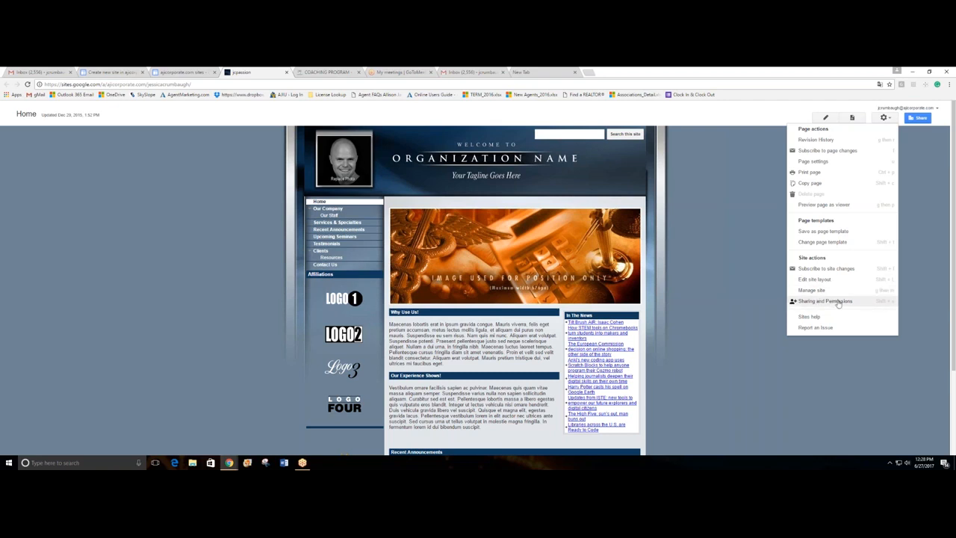
mouse_move(695, 391)
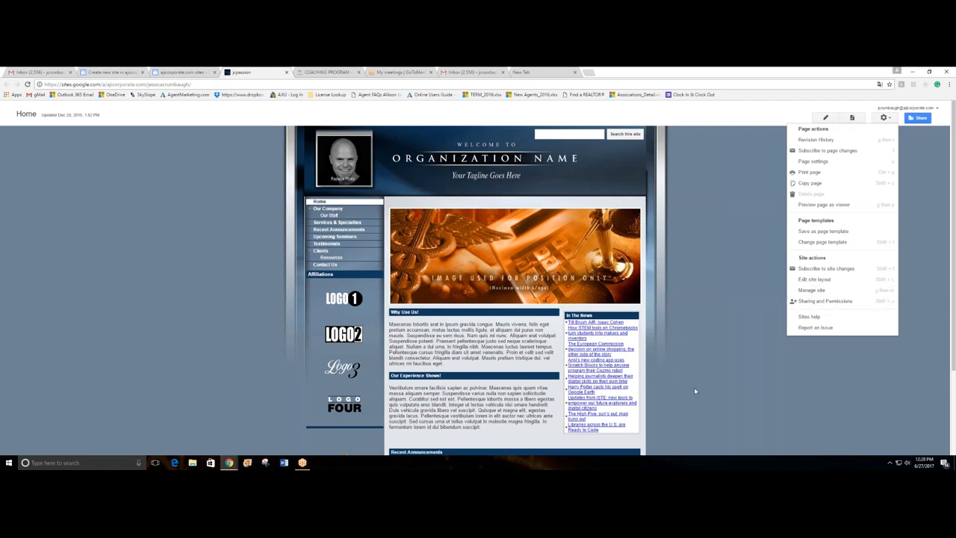
mouse_move(703, 366)
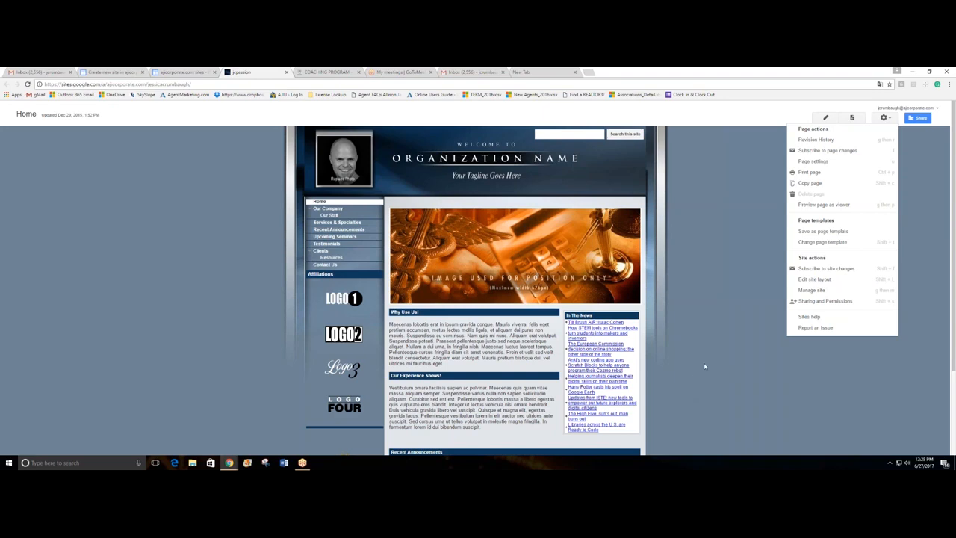